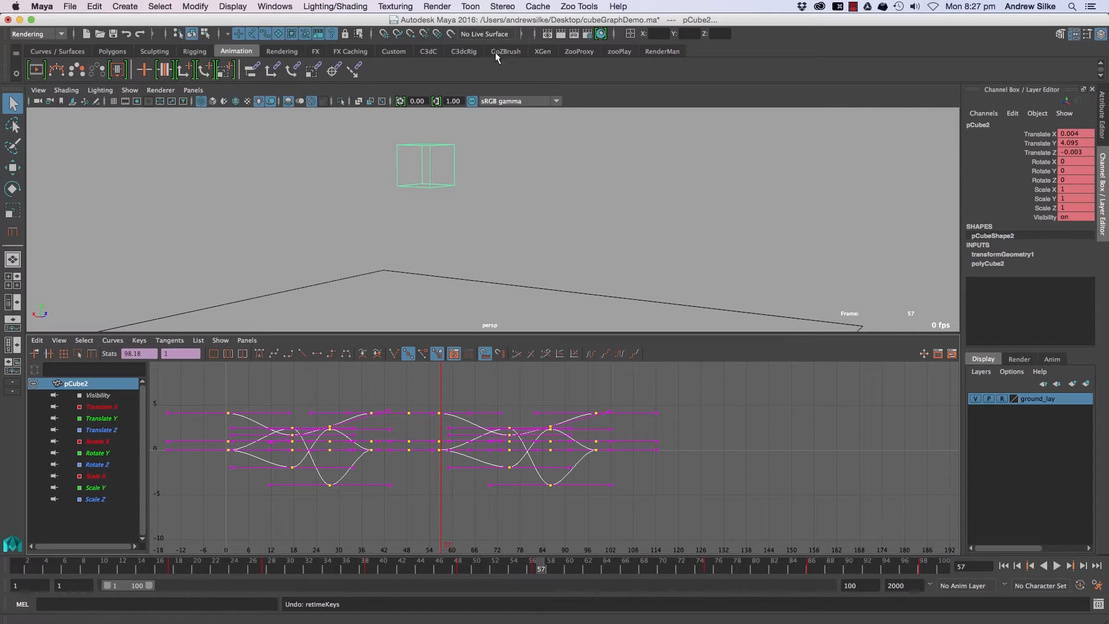
mouse_move(598, 50)
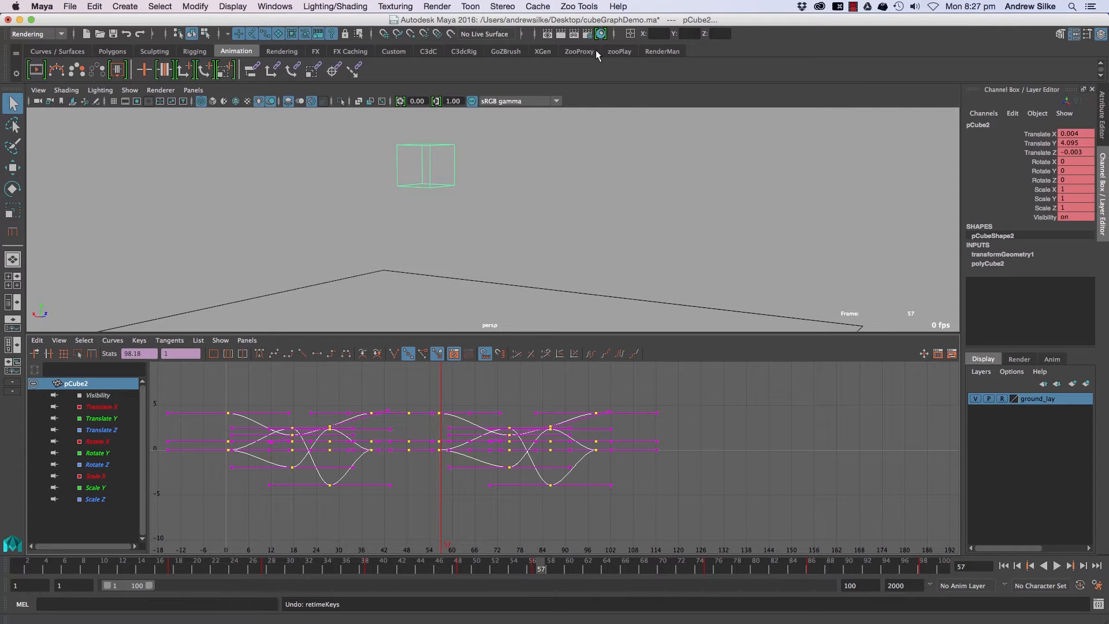
- Switch to the C3dC shelf tab with the custom key retiming tools
left_click(428, 50)
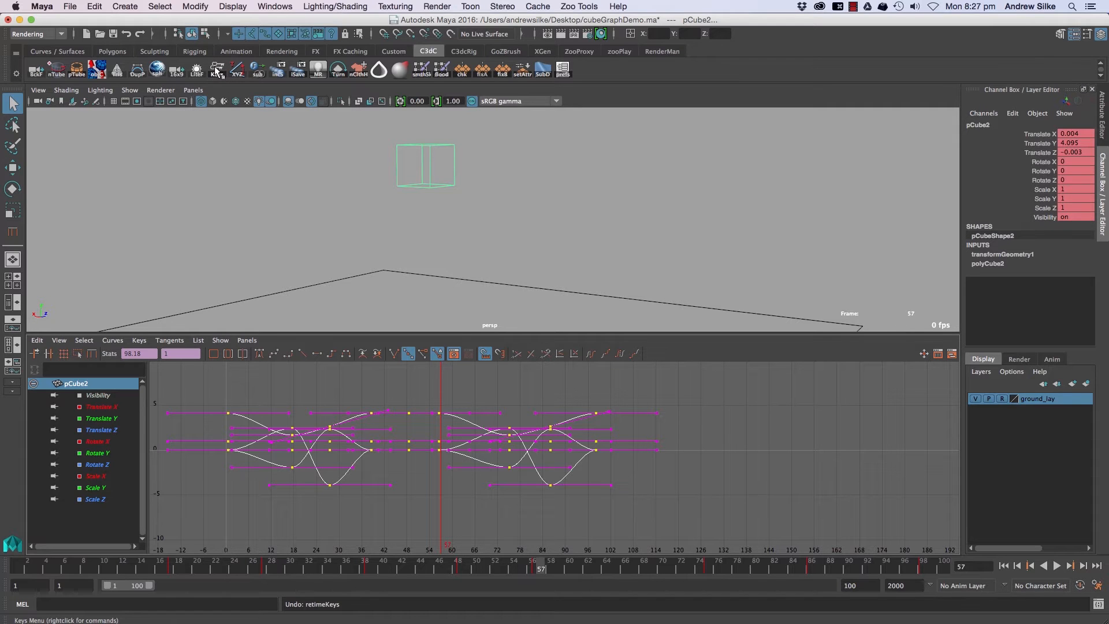
- Launch Retime With Percentage Window from the Keys shelf button's menu
left_click(218, 69)
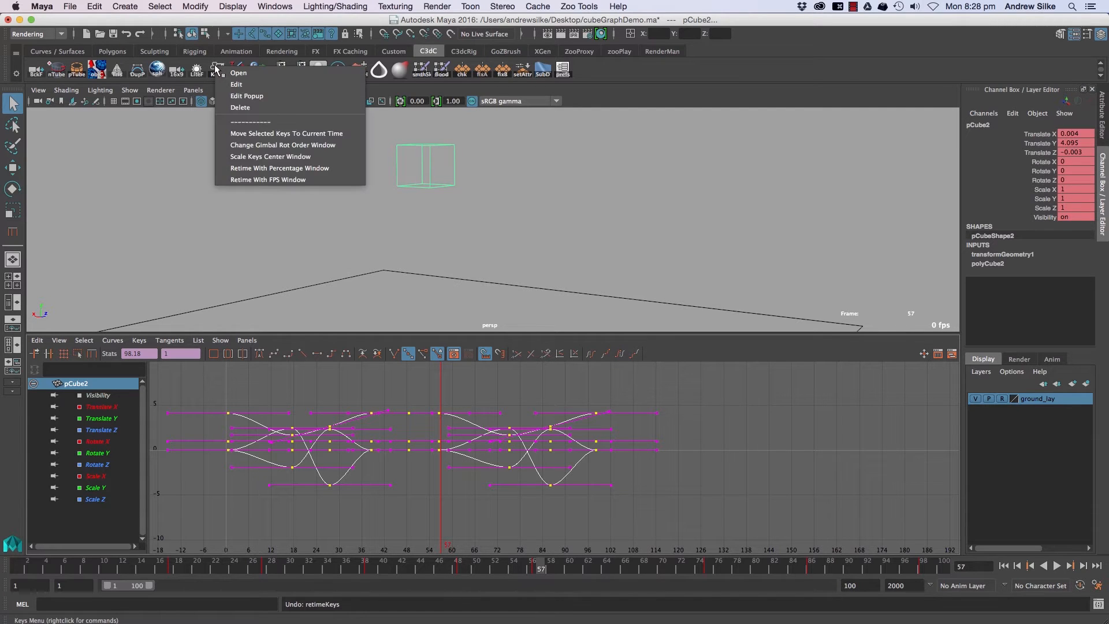
mouse_move(255, 168)
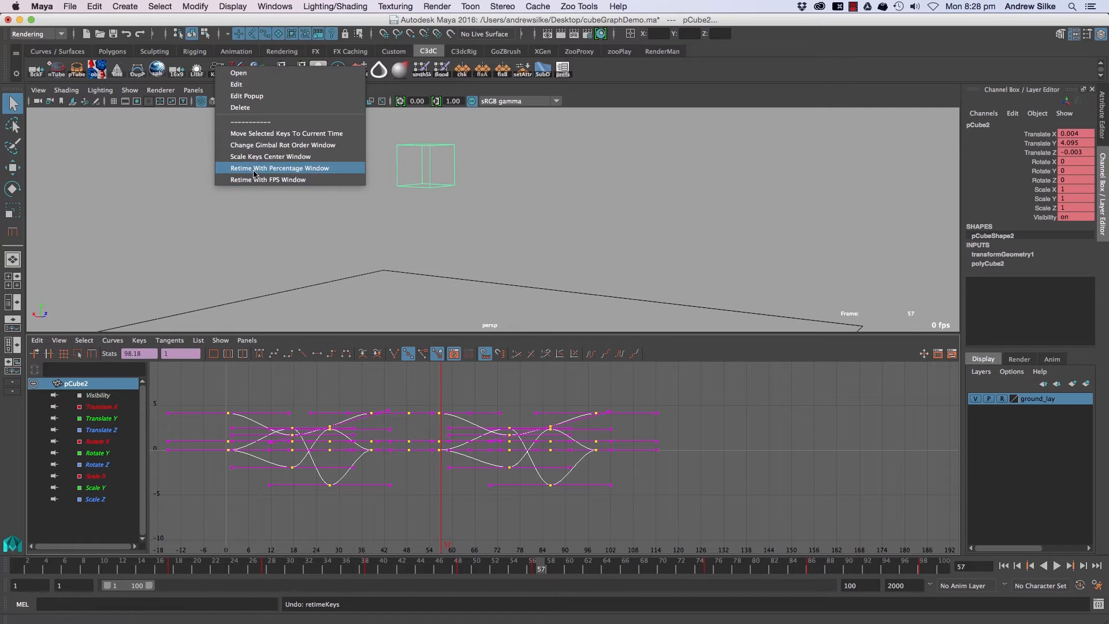
mouse_move(283, 180)
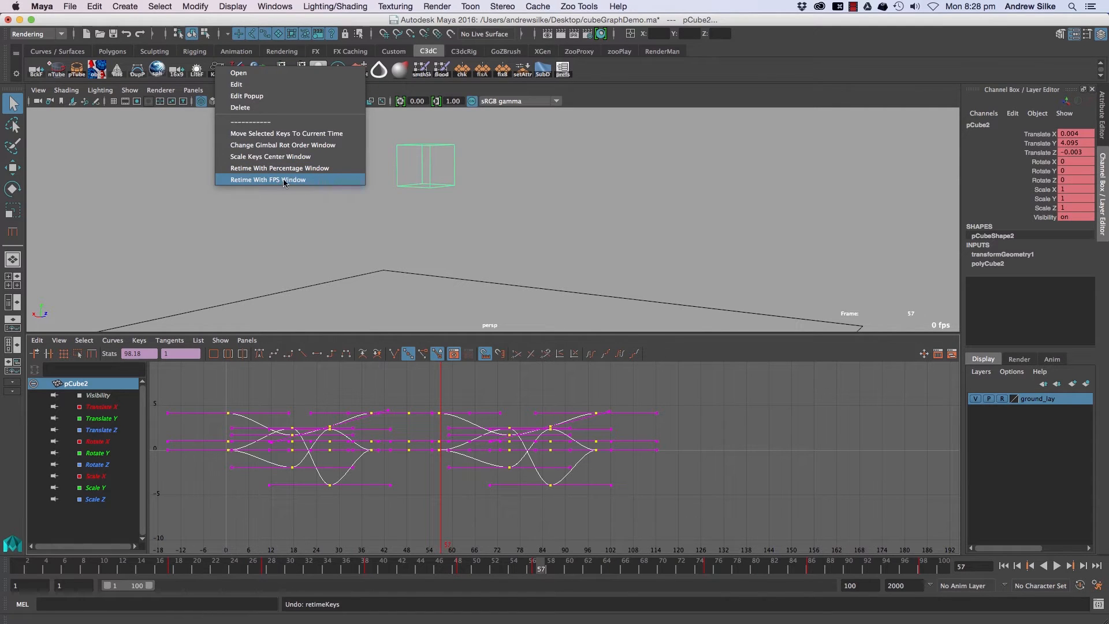
left_click(267, 179)
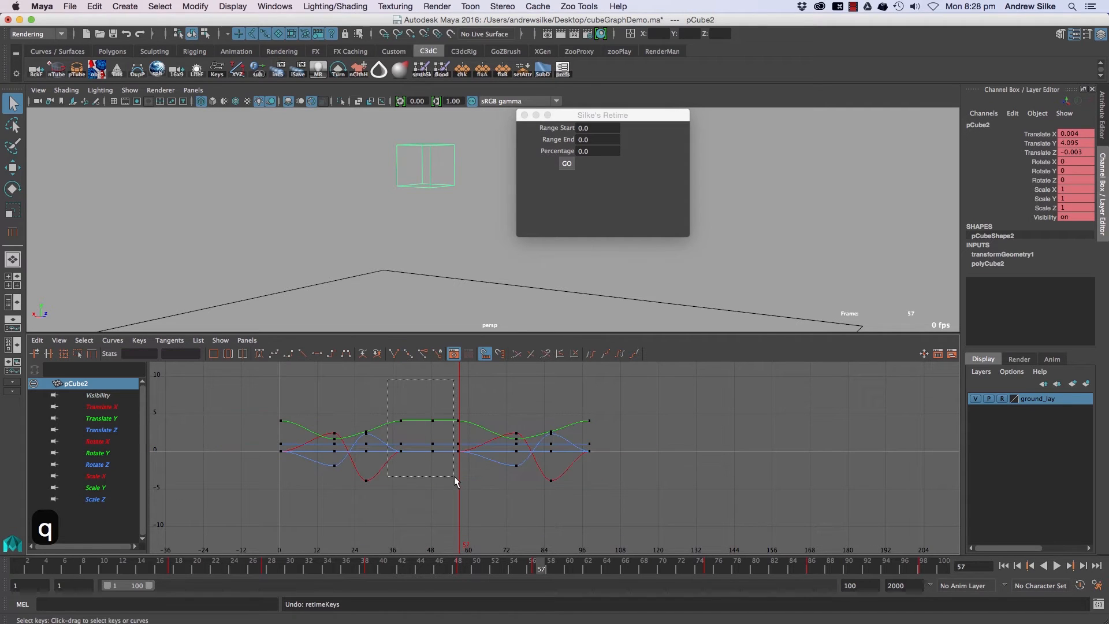
- Box-select the cube's keys in the Graph Editor and apply the 50% retime
left_click_drag(393, 378, 457, 485)
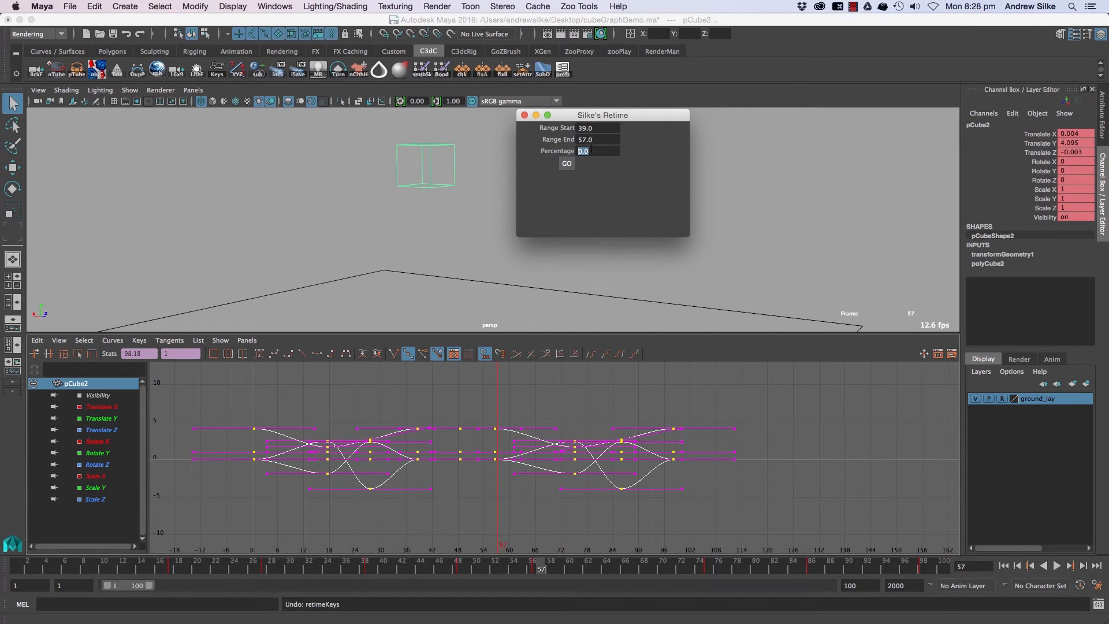
left_click(566, 164)
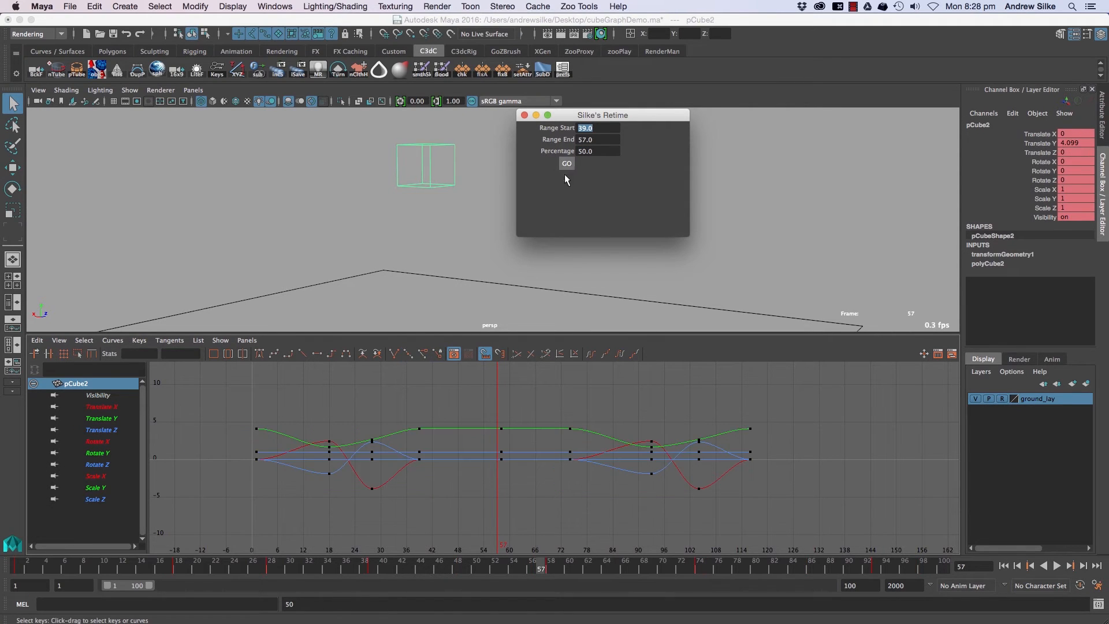
- Drag the percentage retime window slightly aside
left_click_drag(602, 114, 621, 125)
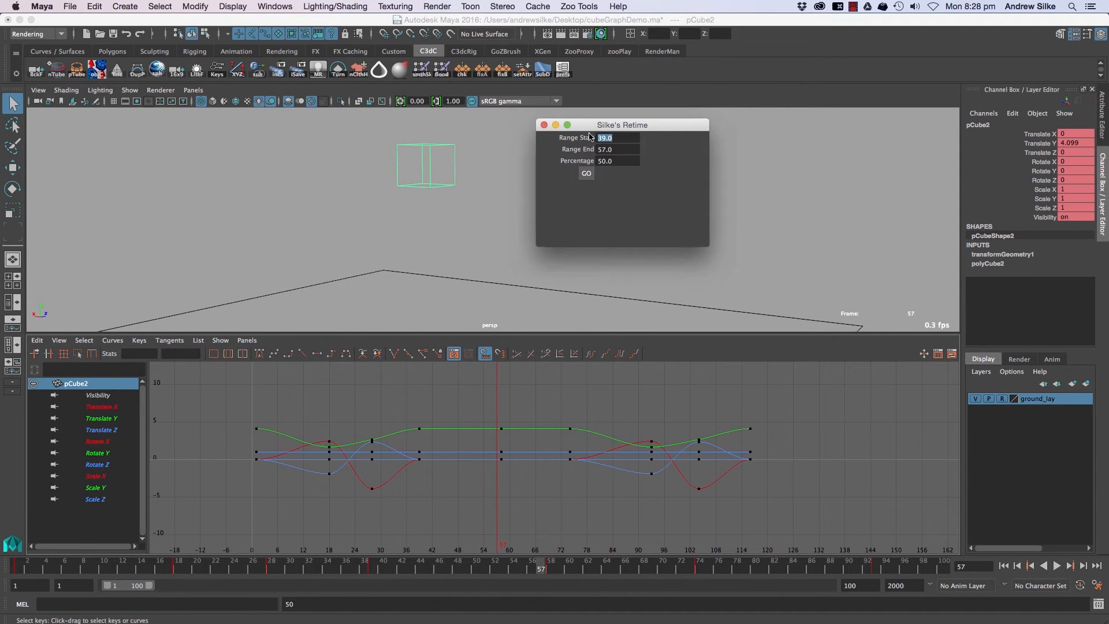
left_click_drag(621, 125, 599, 138)
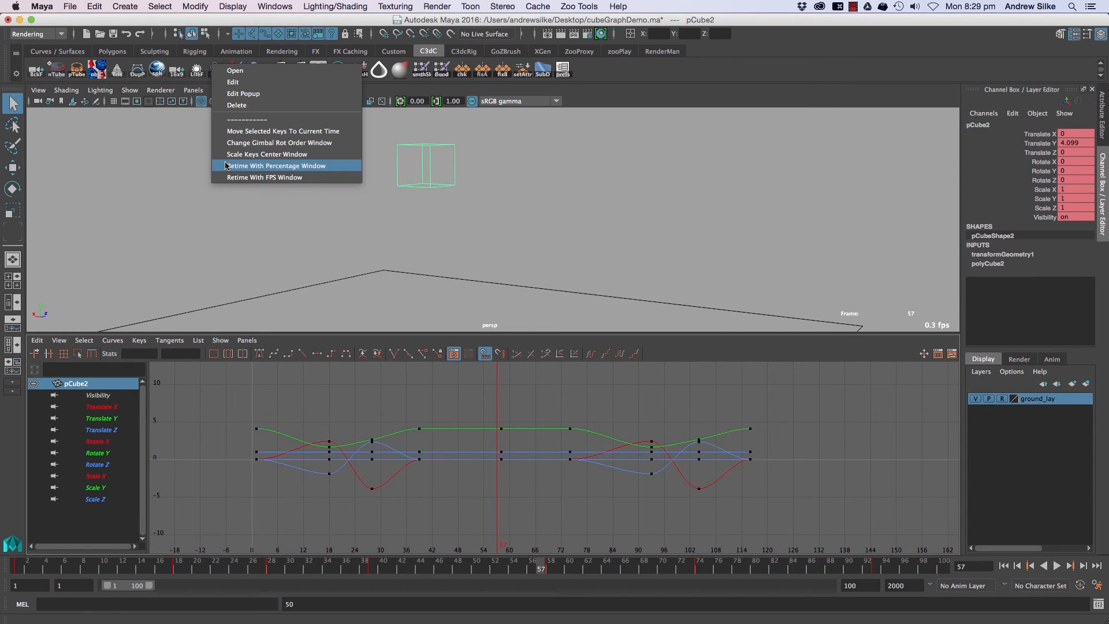
- Close the Keys popup menu by clicking away from it
left_click(275, 166)
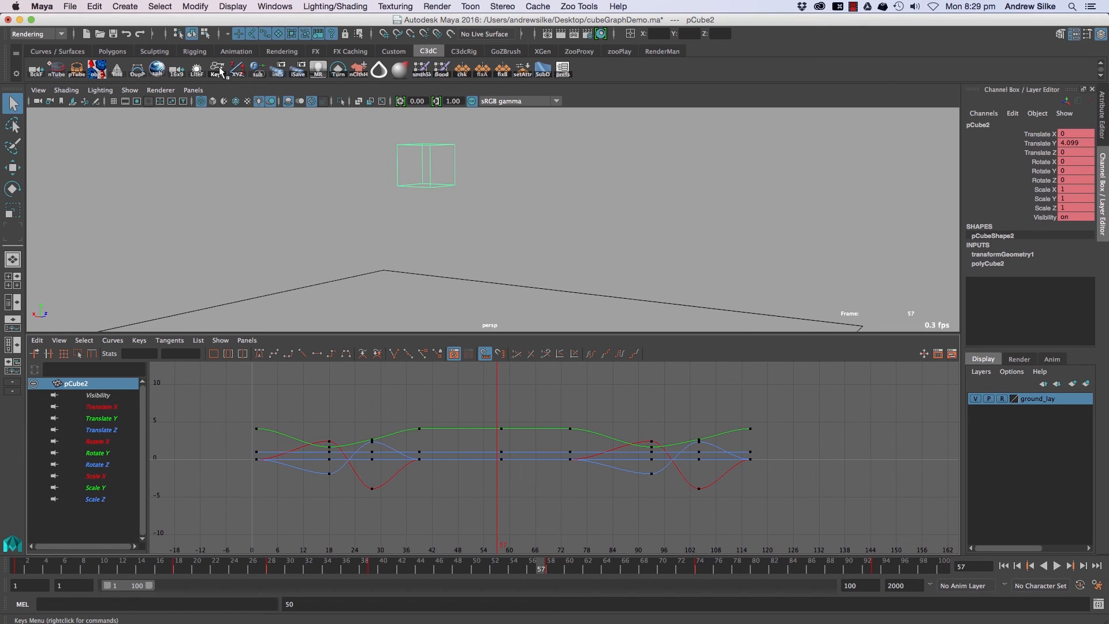
mouse_move(557, 413)
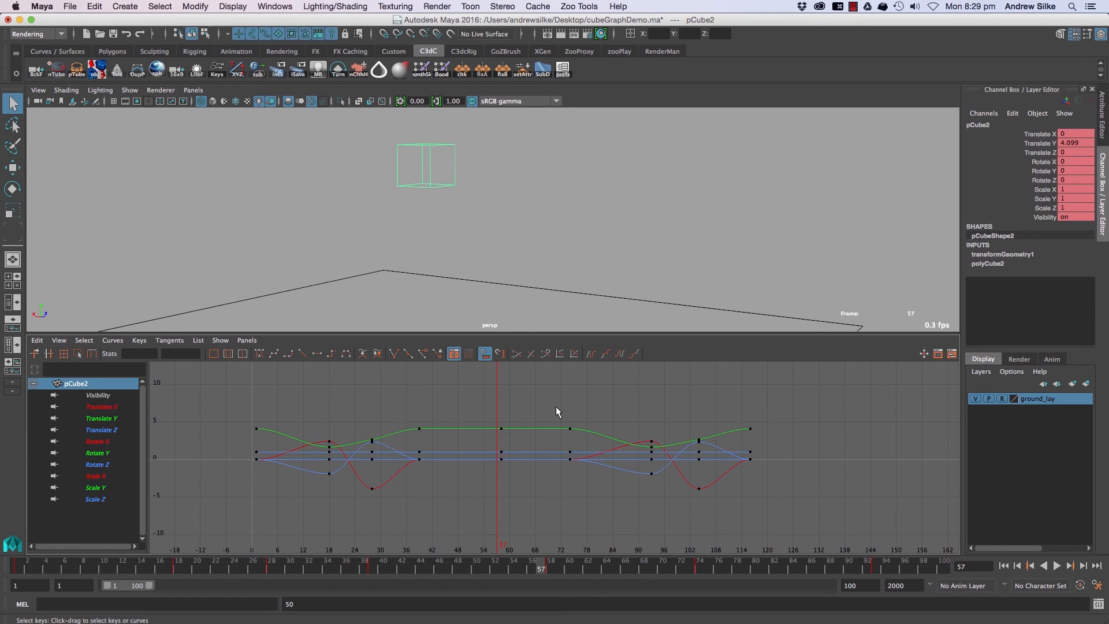